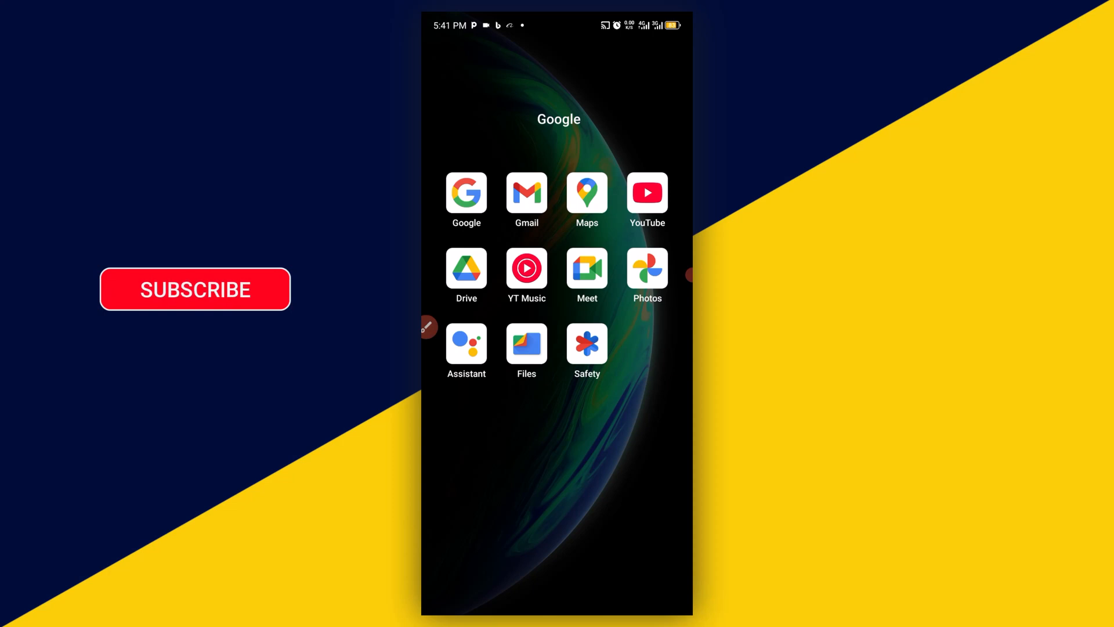
Step: Search the Play Store for 'google files' and show the installed Files by Google listing
{"action": "left_click", "coordinate": [195, 289]}
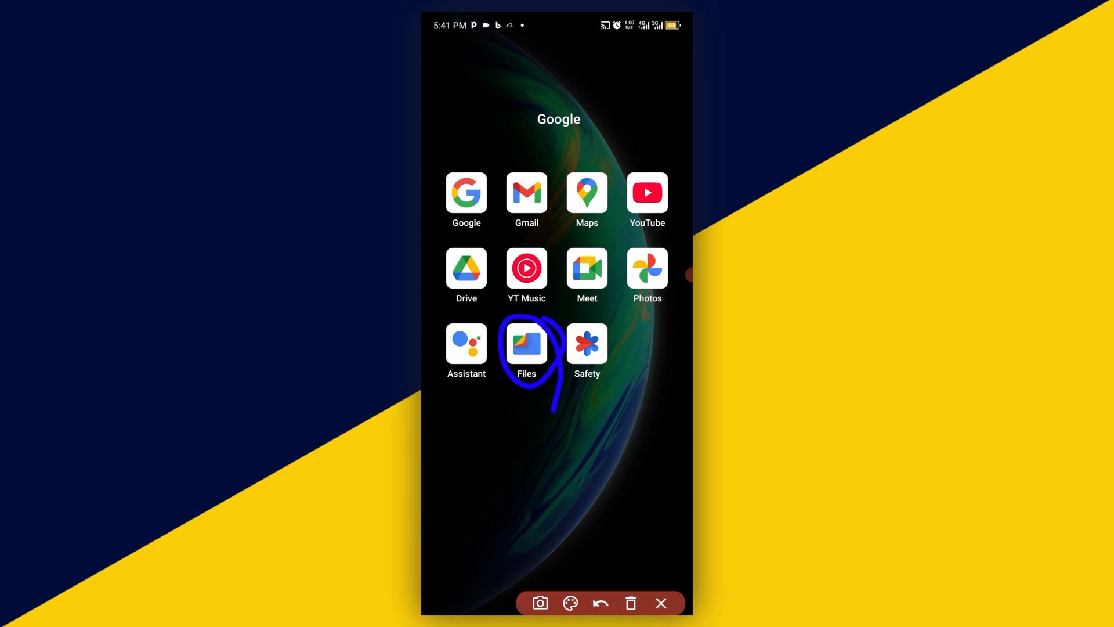
{"action": "left_click", "coordinate": [600, 604]}
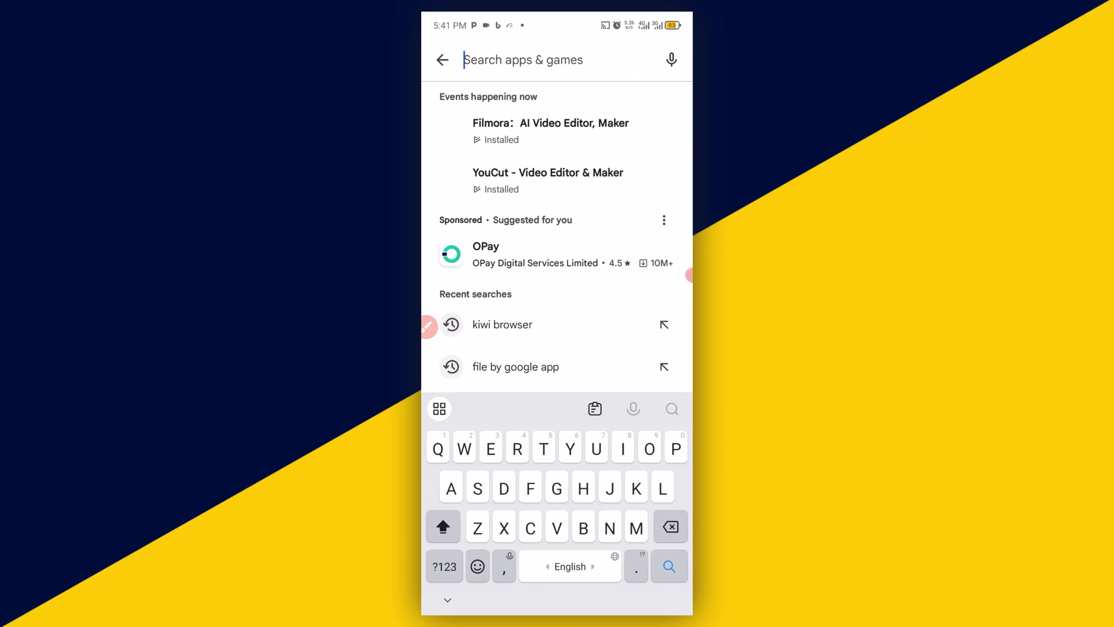
{"action": "type", "text": "GOOGLE"}
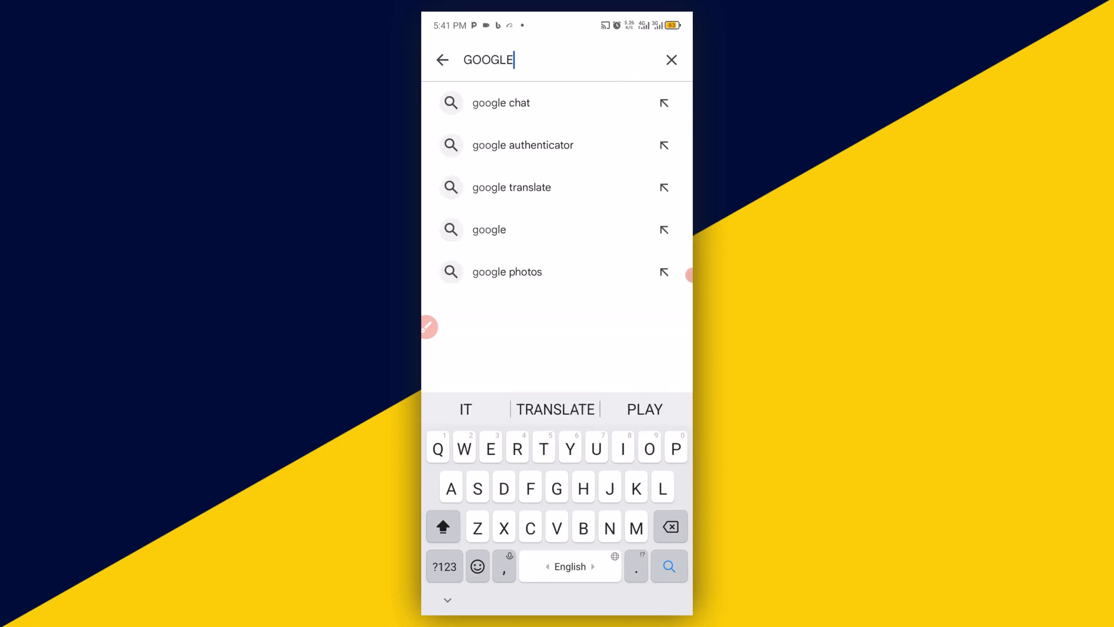
{"action": "type", "text": "FIL"}
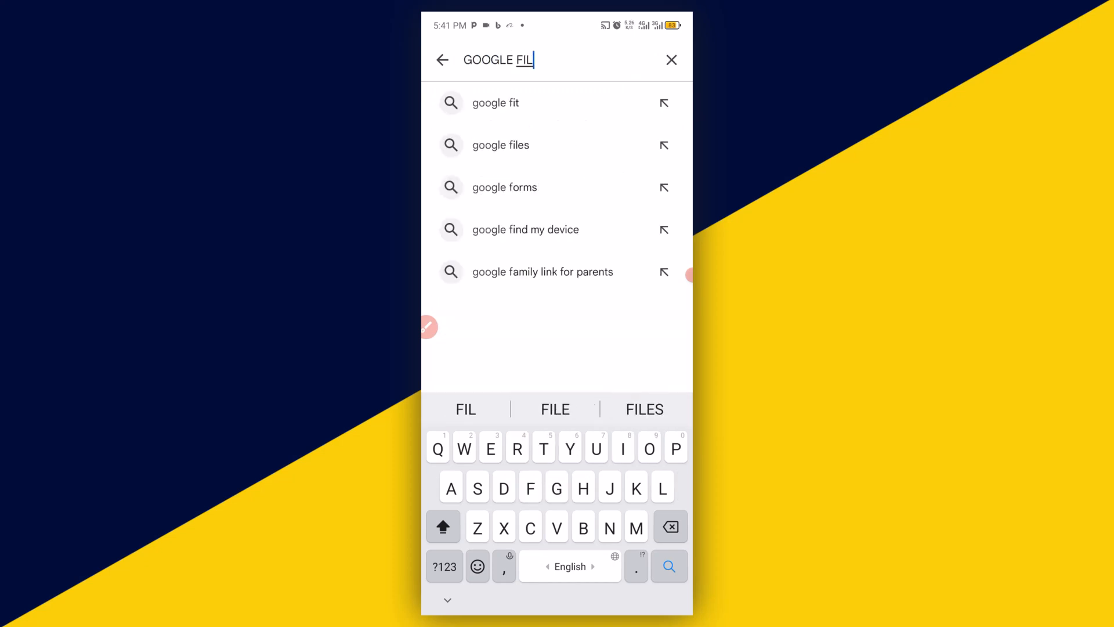
{"action": "left_click", "coordinate": [501, 145]}
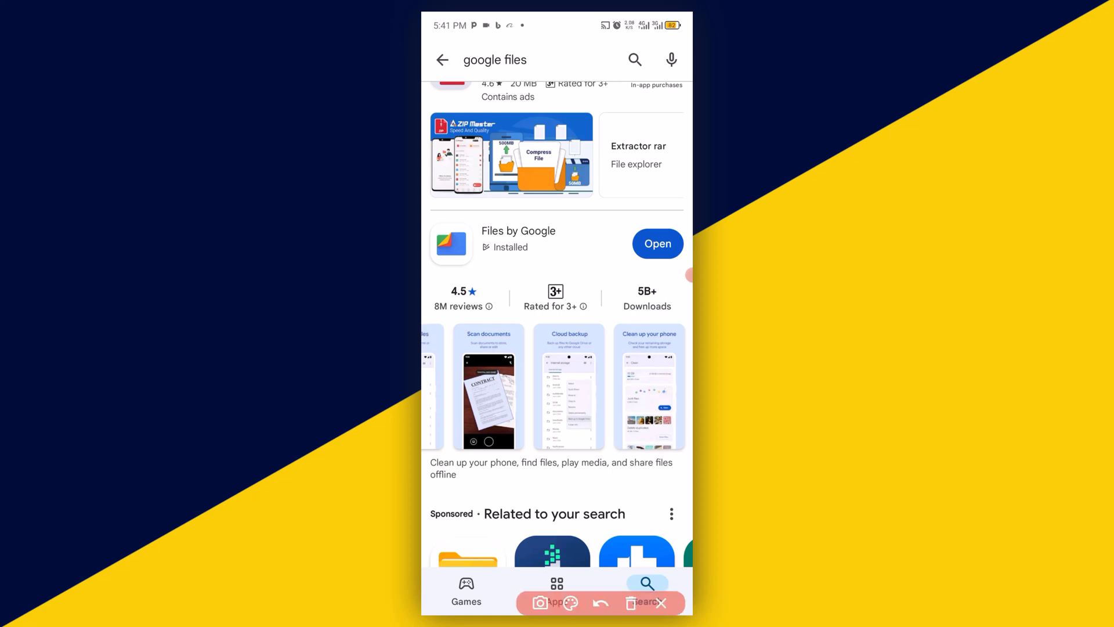
Step: Launch Files by Google from its listing and land on the home page of categories
{"action": "left_click", "coordinate": [657, 242]}
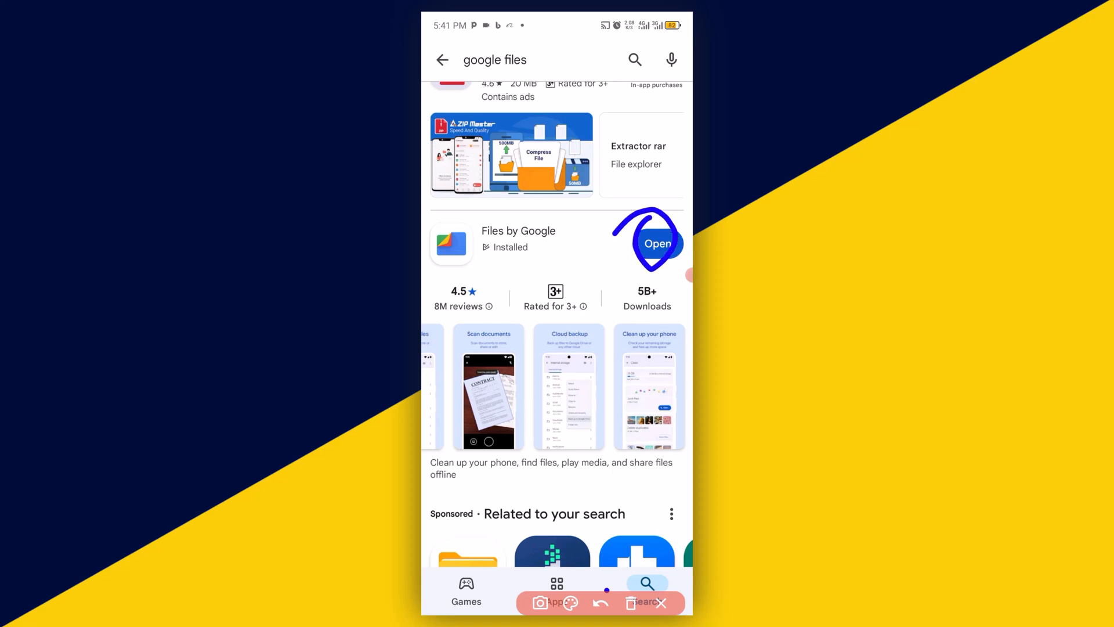
{"action": "left_click", "coordinate": [657, 242]}
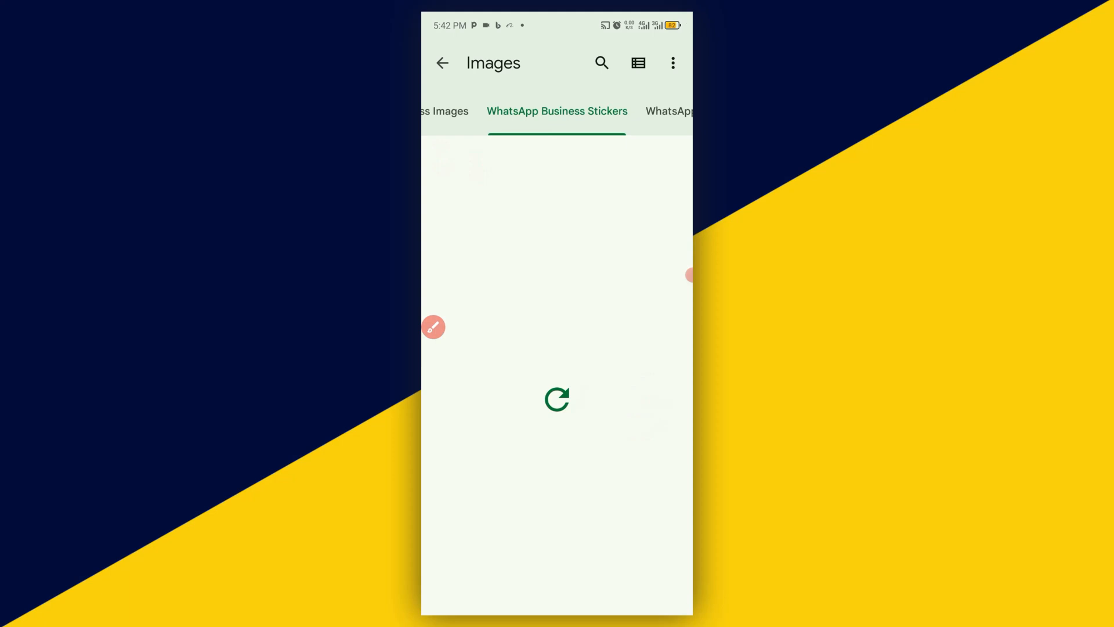
{"action": "left_click", "coordinate": [441, 62]}
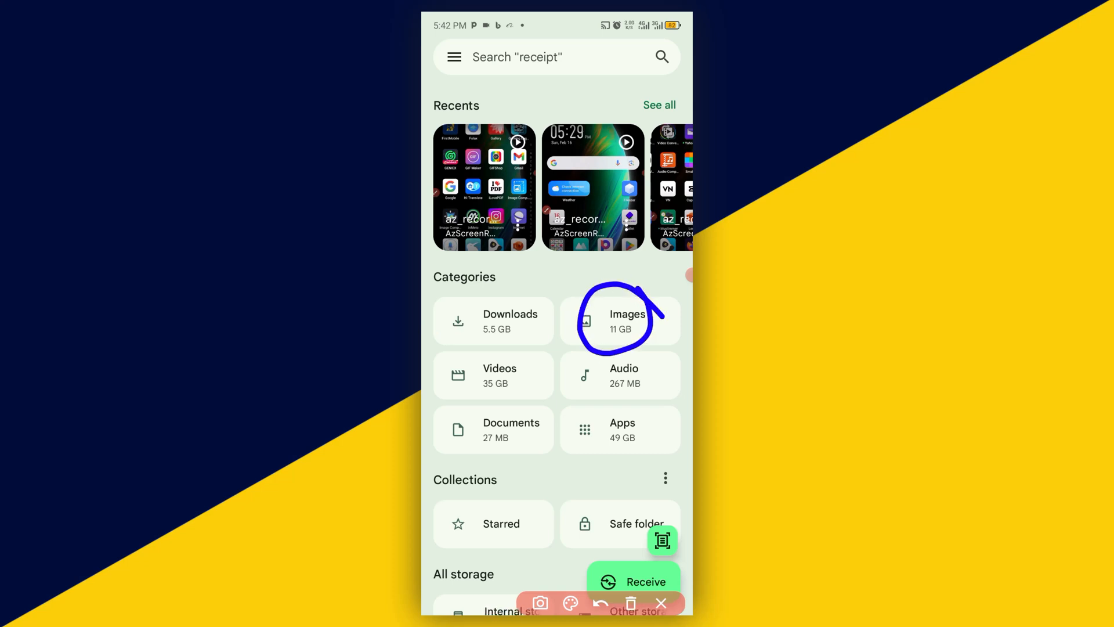
Step: Select the first five of today's images in the Images category and bring up more actions
{"action": "left_click", "coordinate": [620, 320]}
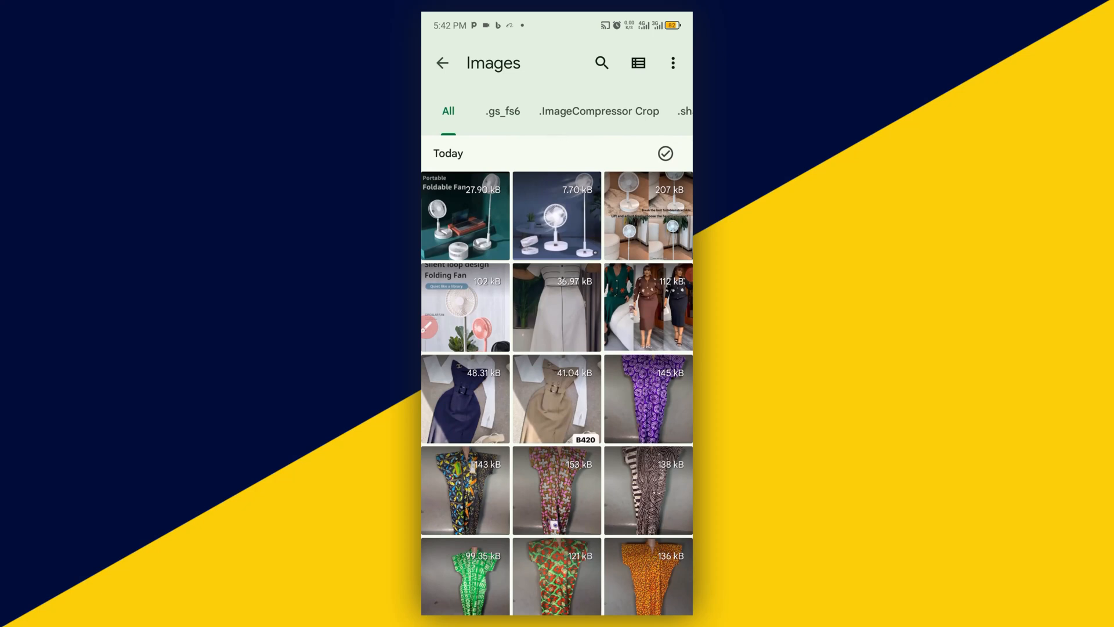
{"action": "left_click", "coordinate": [465, 216]}
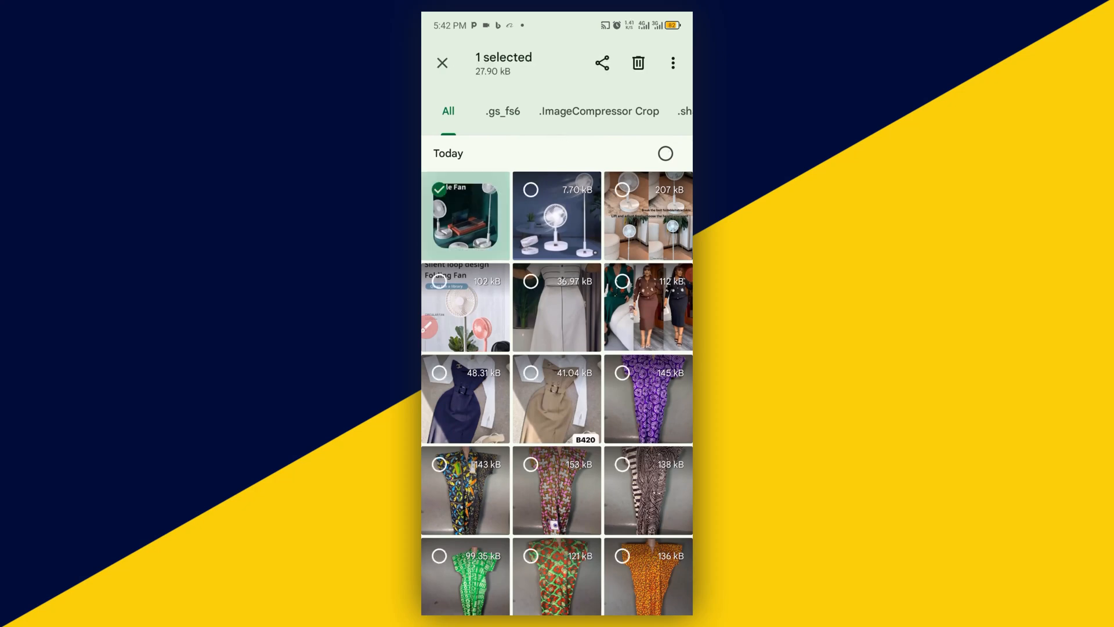
{"action": "left_click", "coordinate": [648, 215]}
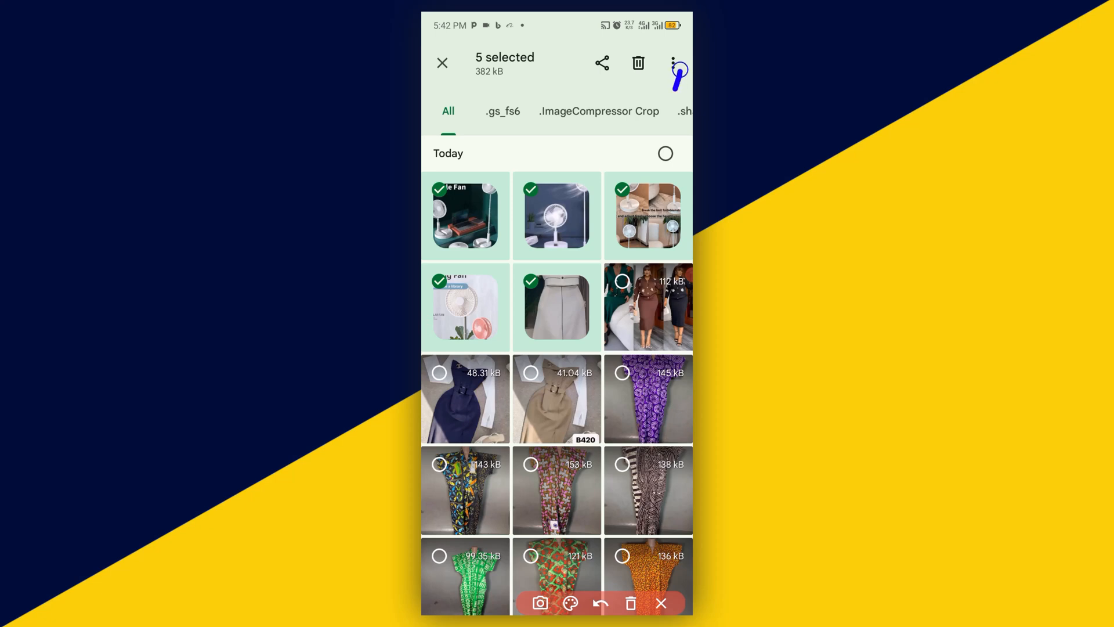
{"action": "left_click", "coordinate": [672, 63]}
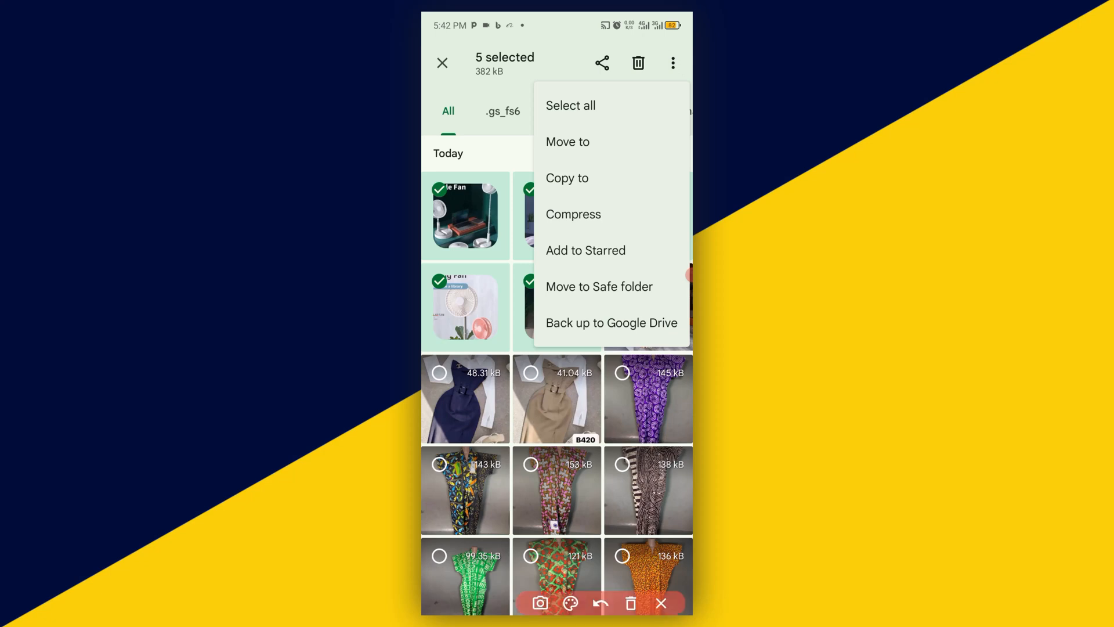
Step: Compress the selected images into a zip named Cloth
{"action": "left_click", "coordinate": [572, 214]}
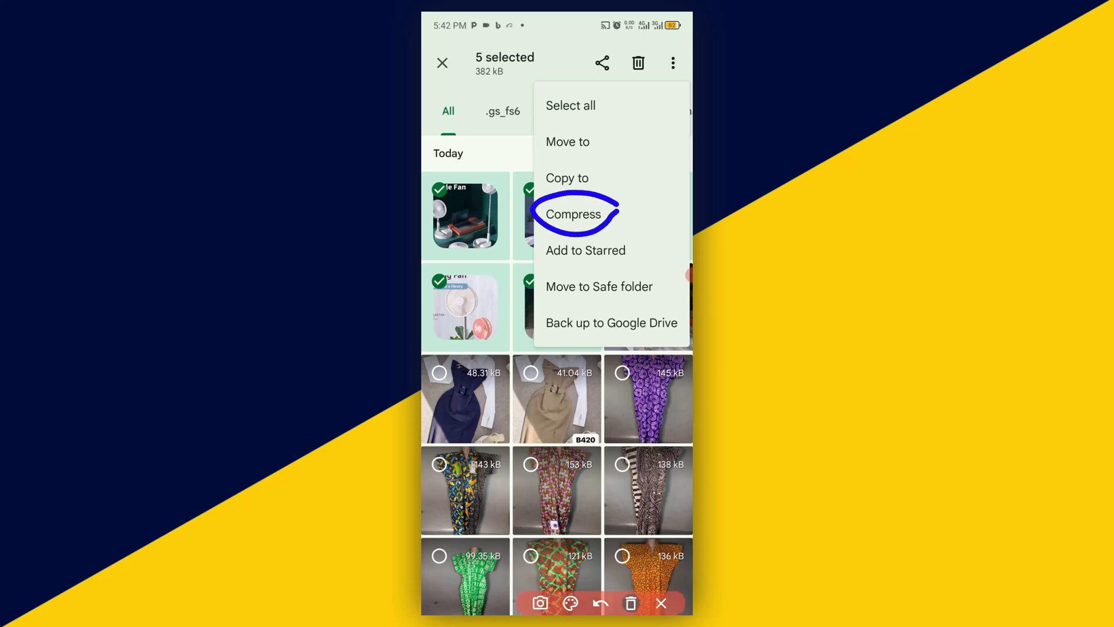
{"action": "left_click", "coordinate": [572, 213]}
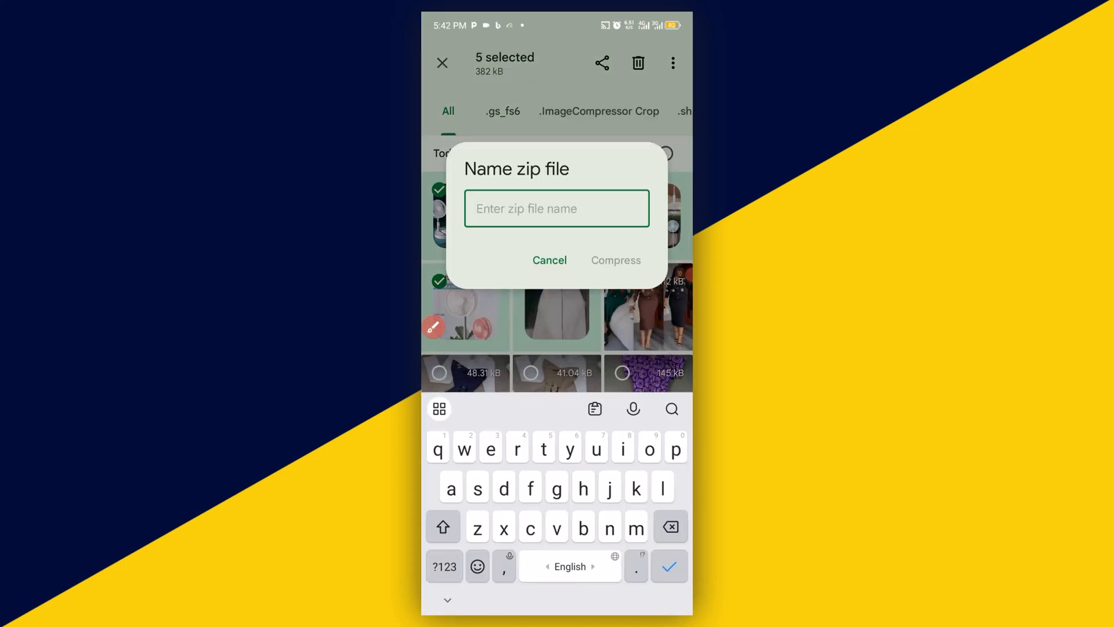
{"action": "left_click", "coordinate": [443, 527]}
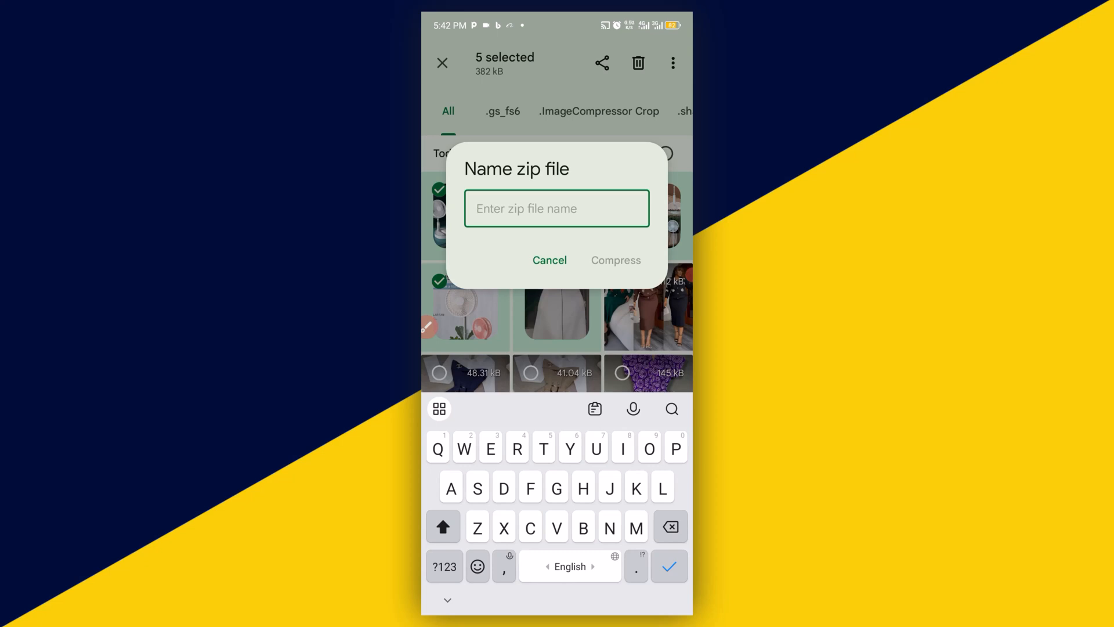
{"action": "type", "text": "Clor"}
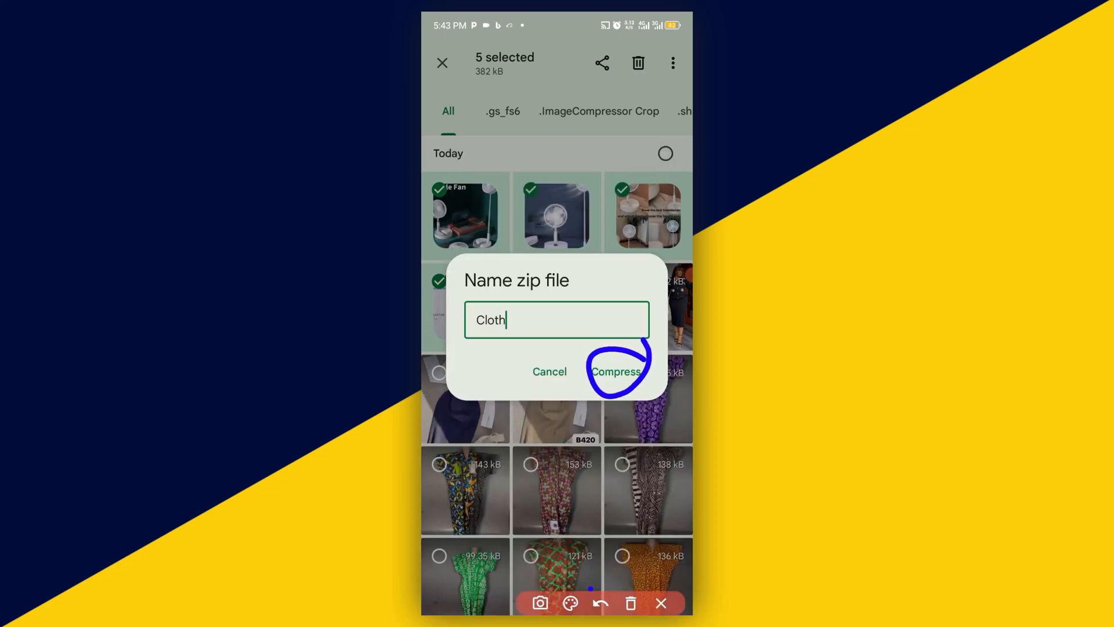
{"action": "left_click", "coordinate": [556, 320]}
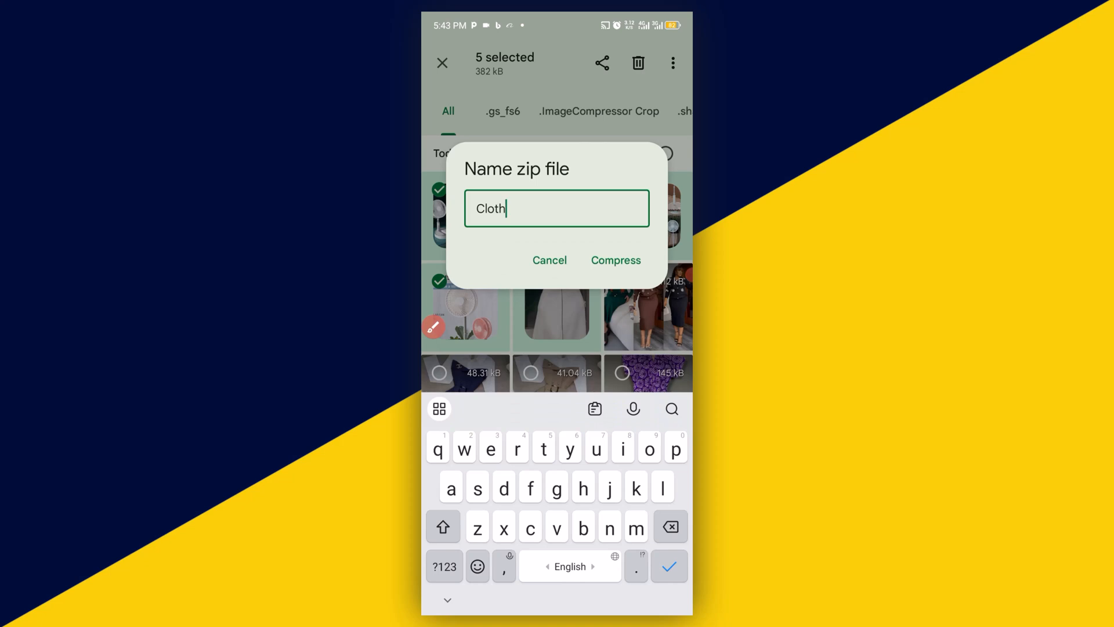
{"action": "left_click", "coordinate": [616, 260]}
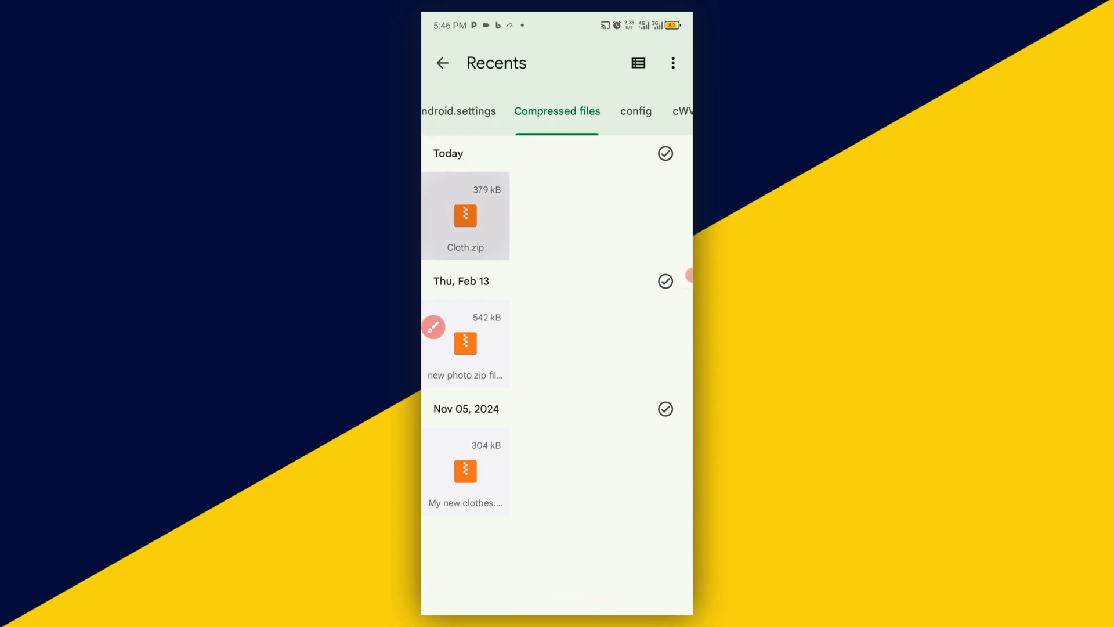
Step: Extract Cloth.zip from Compressed files so its five images are unpacked
{"action": "left_click", "coordinate": [464, 216]}
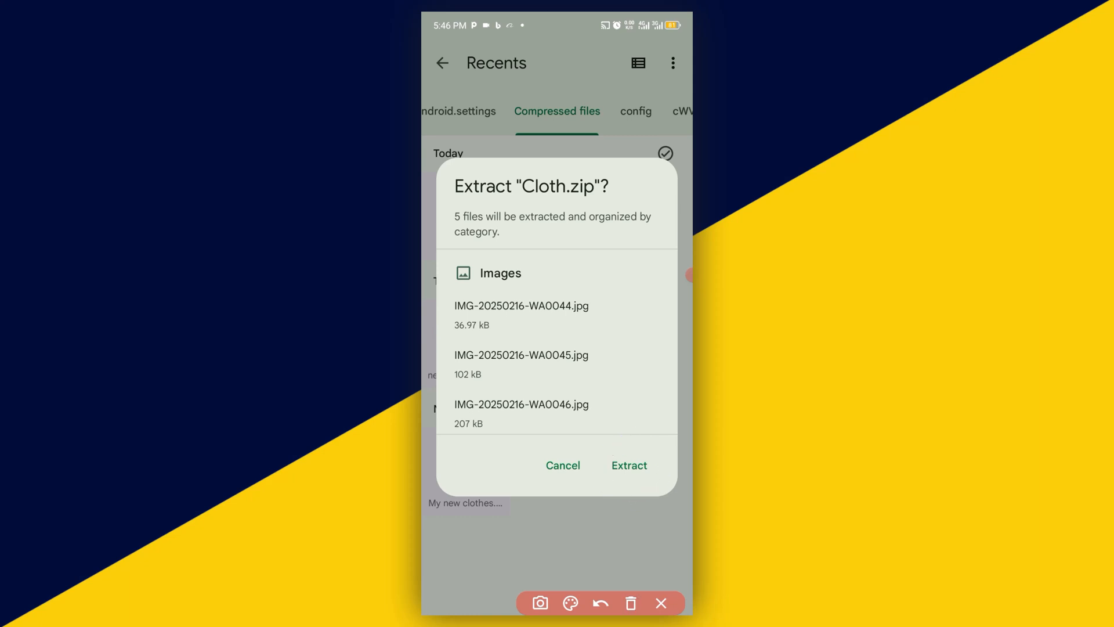
{"action": "left_click", "coordinate": [628, 465]}
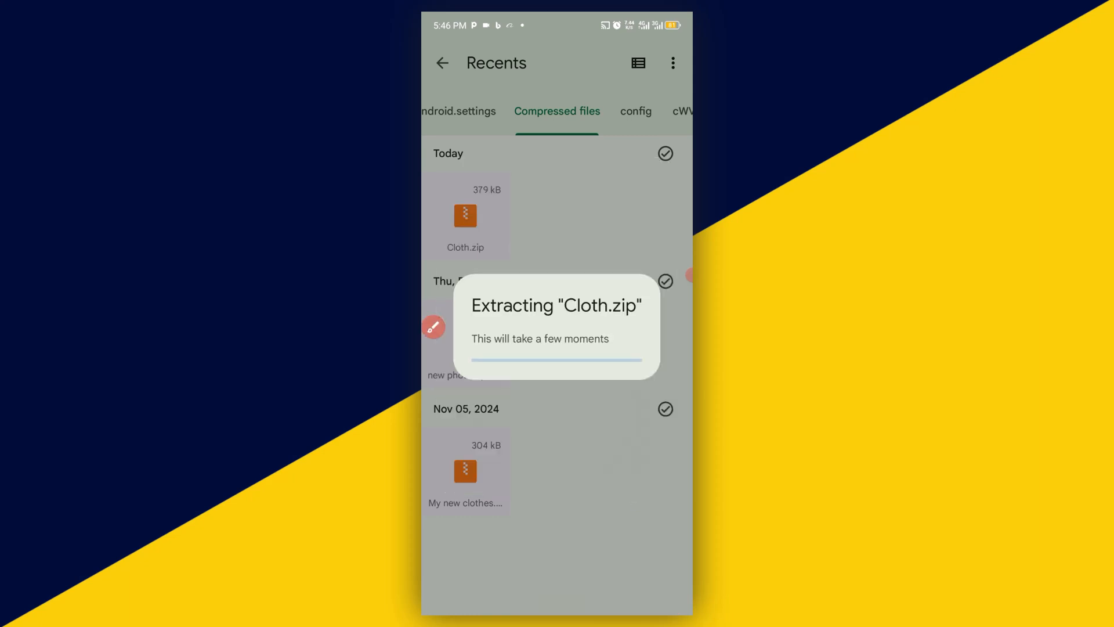